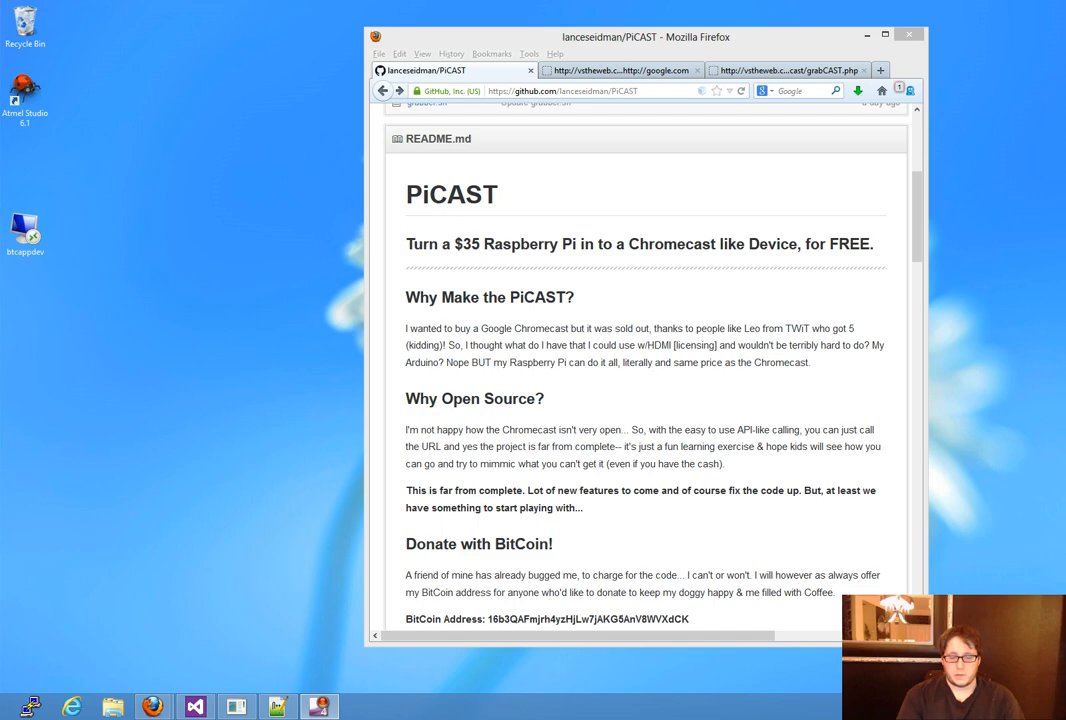
{"action": "mouse_move", "coordinate": [768, 468]}
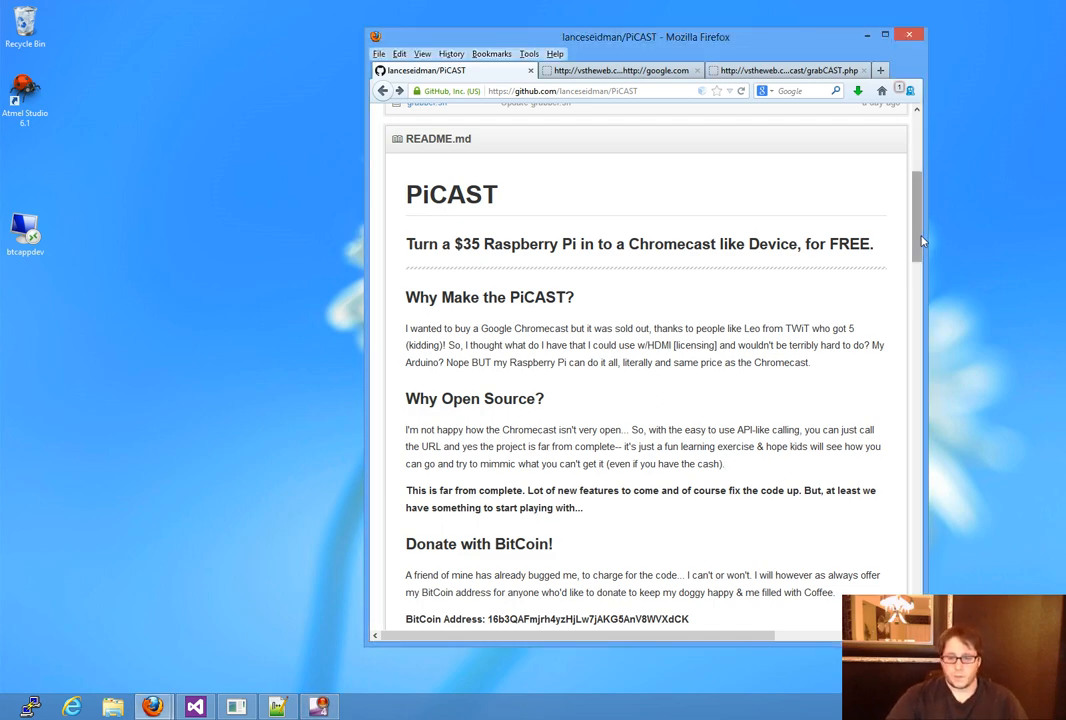
- Scroll the PiCAST README from Get Started through the setup steps to the API USEAGE section
{"action": "scroll", "scroll_direction": "down", "scroll_amount": 3}
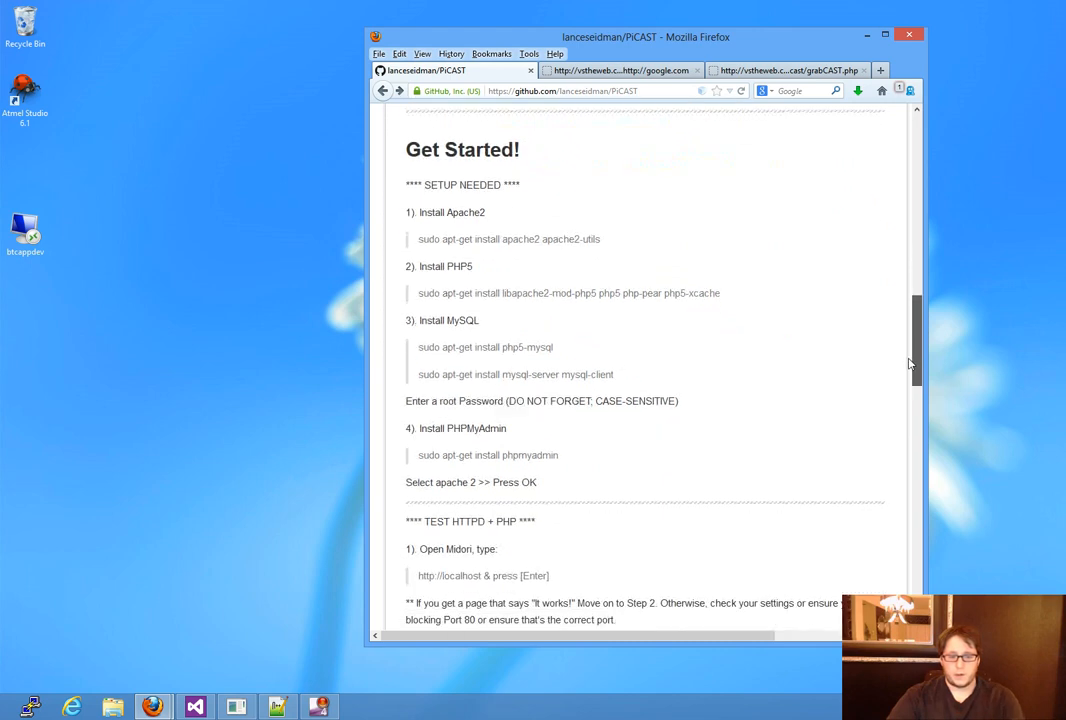
{"action": "scroll", "scroll_direction": "down", "scroll_amount": 3}
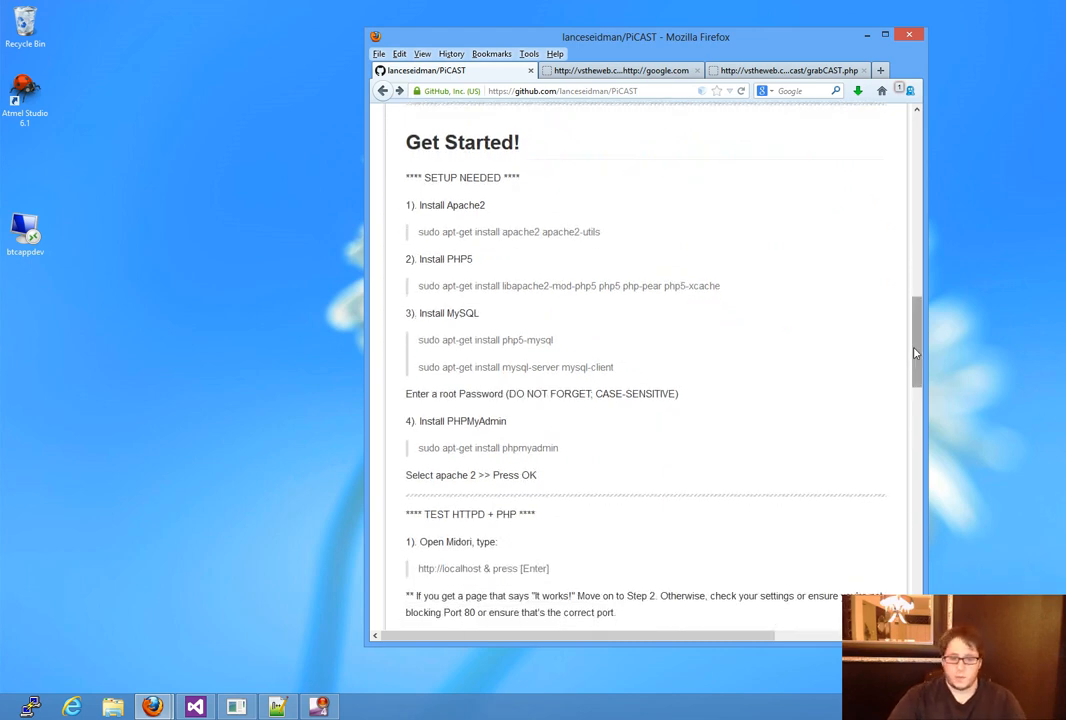
{"action": "scroll", "scroll_direction": "down", "scroll_amount": 3}
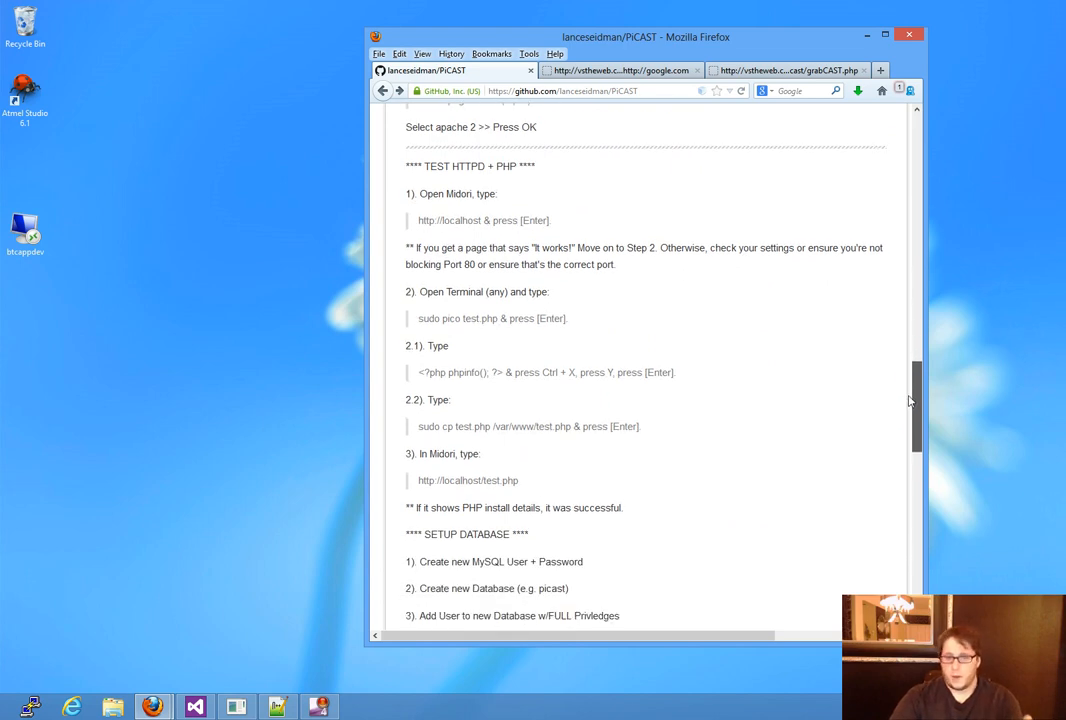
{"action": "scroll", "scroll_direction": "down", "scroll_amount": 3}
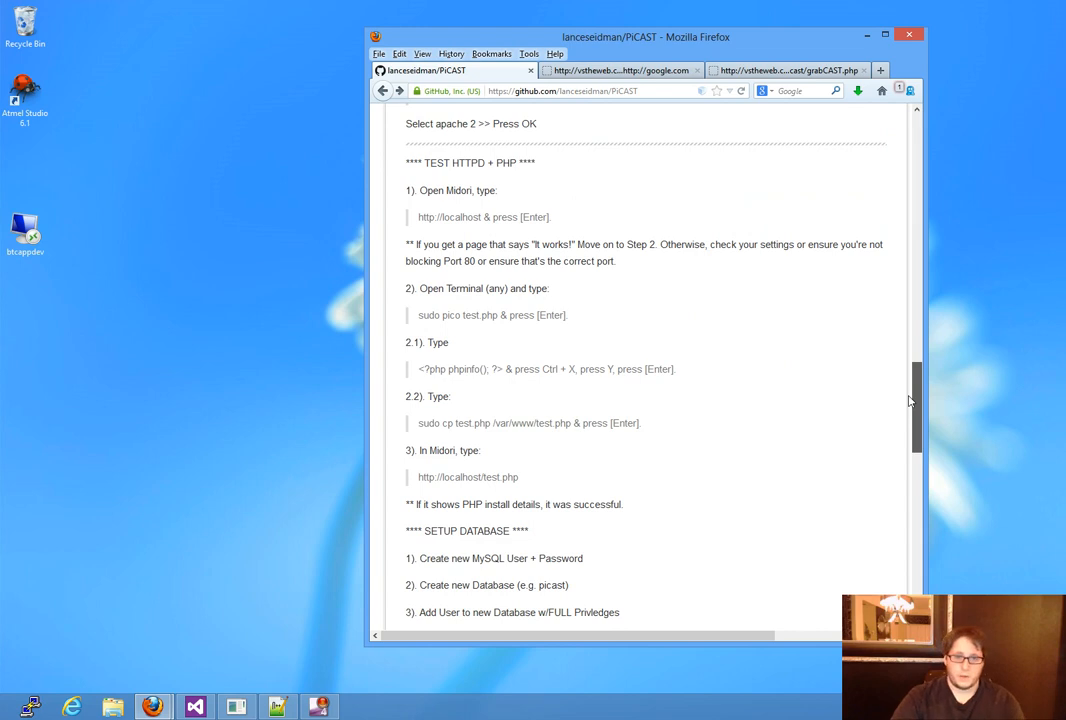
{"action": "scroll", "scroll_direction": "down", "scroll_amount": 3}
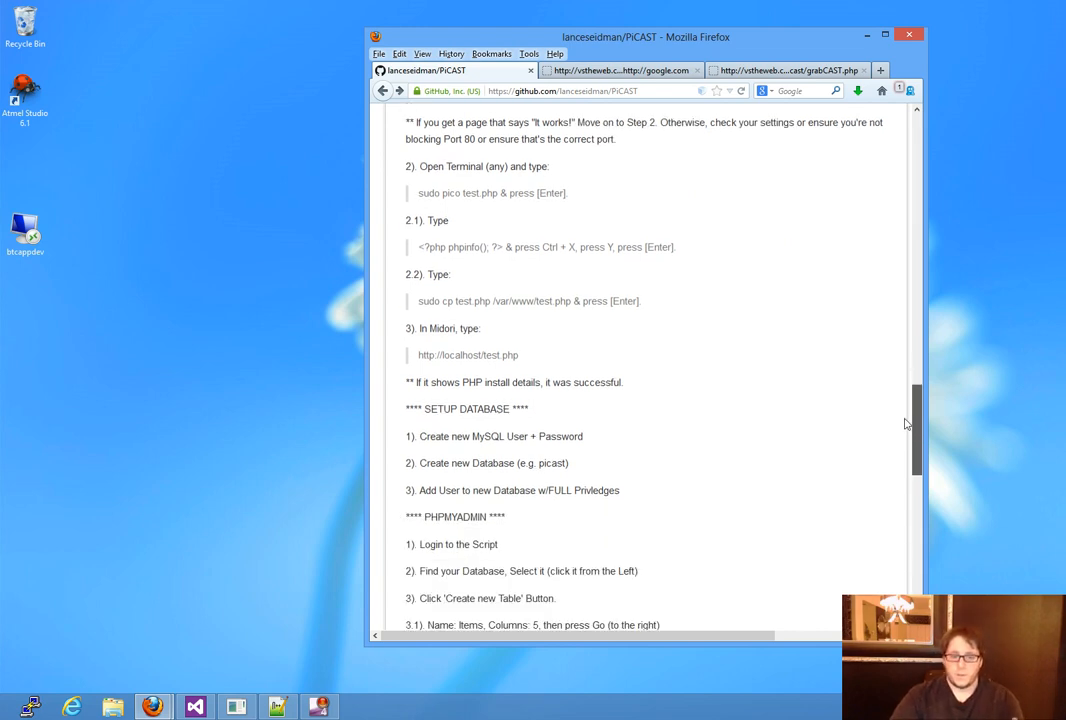
{"action": "scroll", "scroll_direction": "down", "scroll_amount": 3}
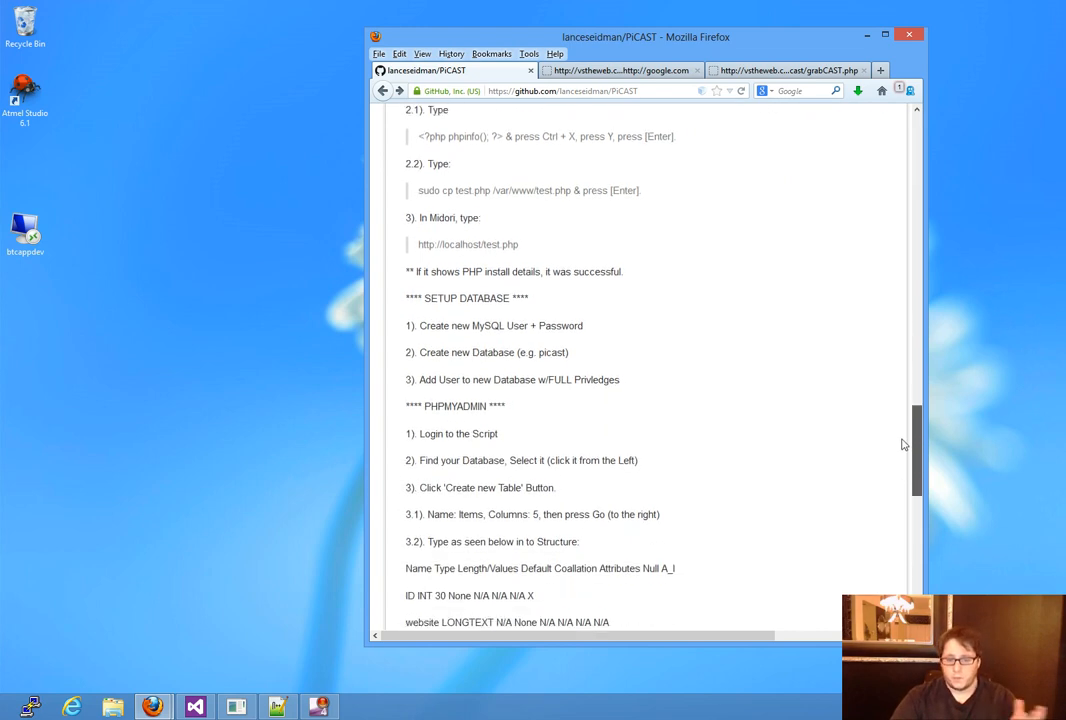
{"action": "scroll", "scroll_direction": "down", "scroll_amount": 3}
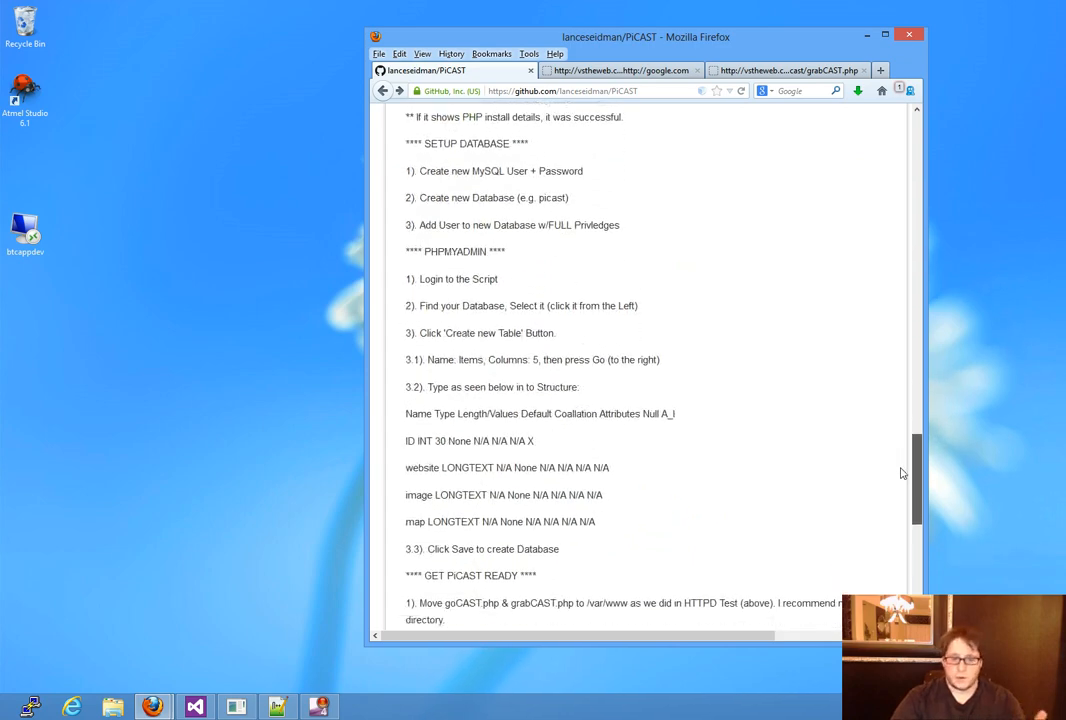
{"action": "scroll", "scroll_direction": "down", "scroll_amount": 3}
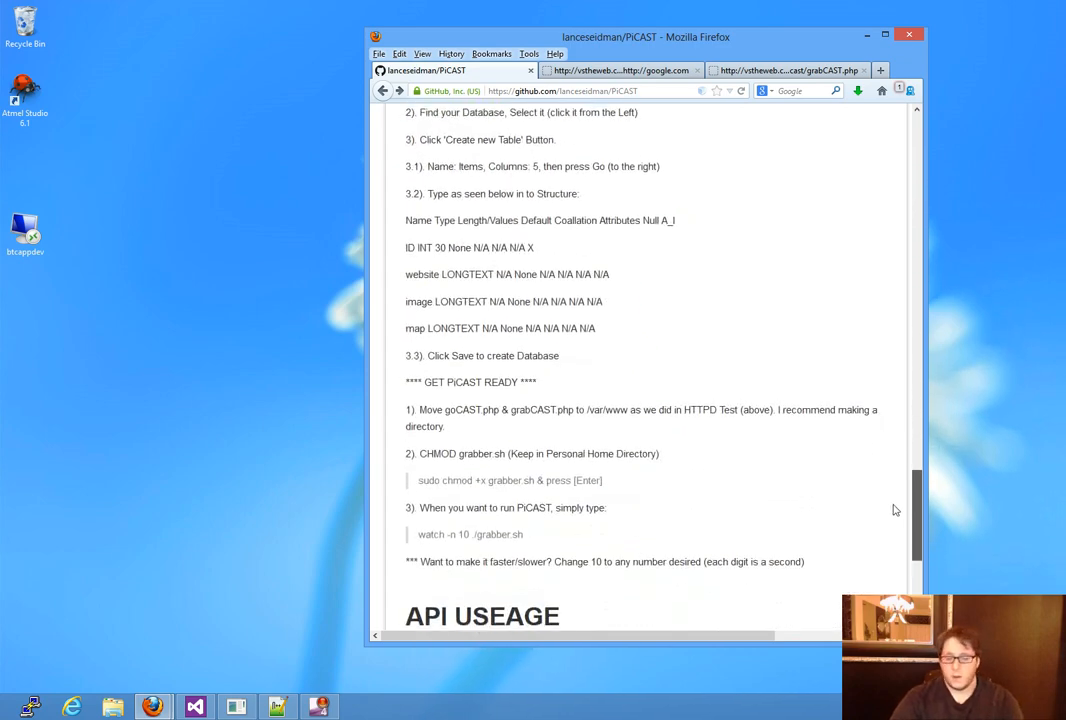
{"action": "scroll", "scroll_direction": "down", "scroll_amount": 3}
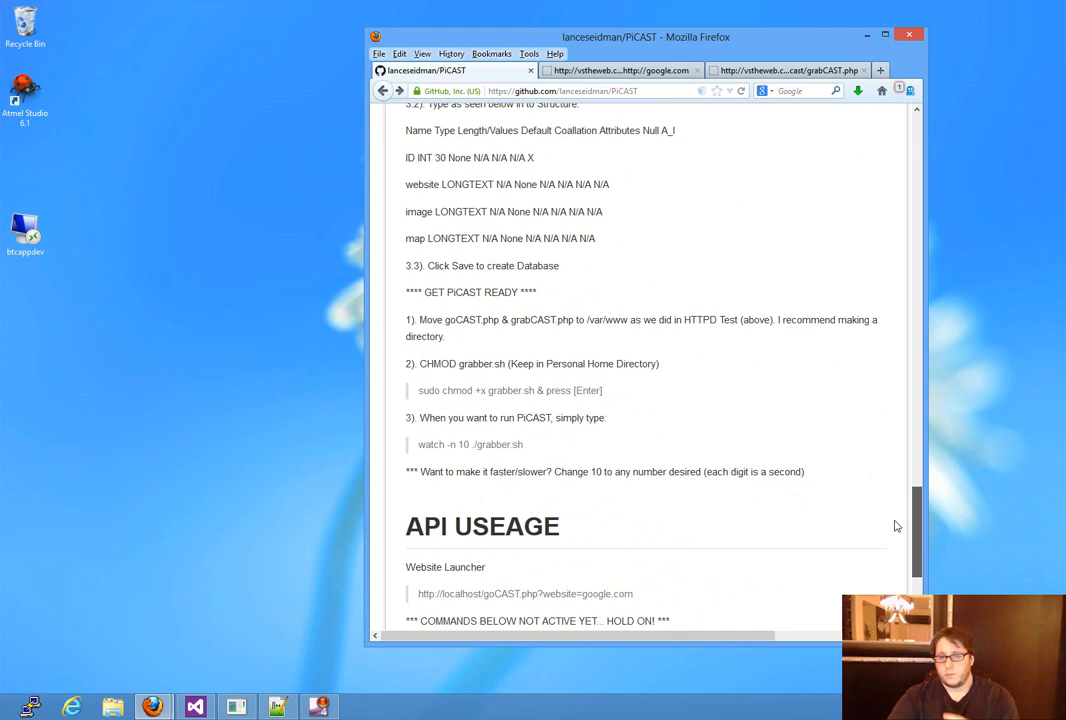
{"action": "scroll", "scroll_direction": "down", "scroll_amount": 3}
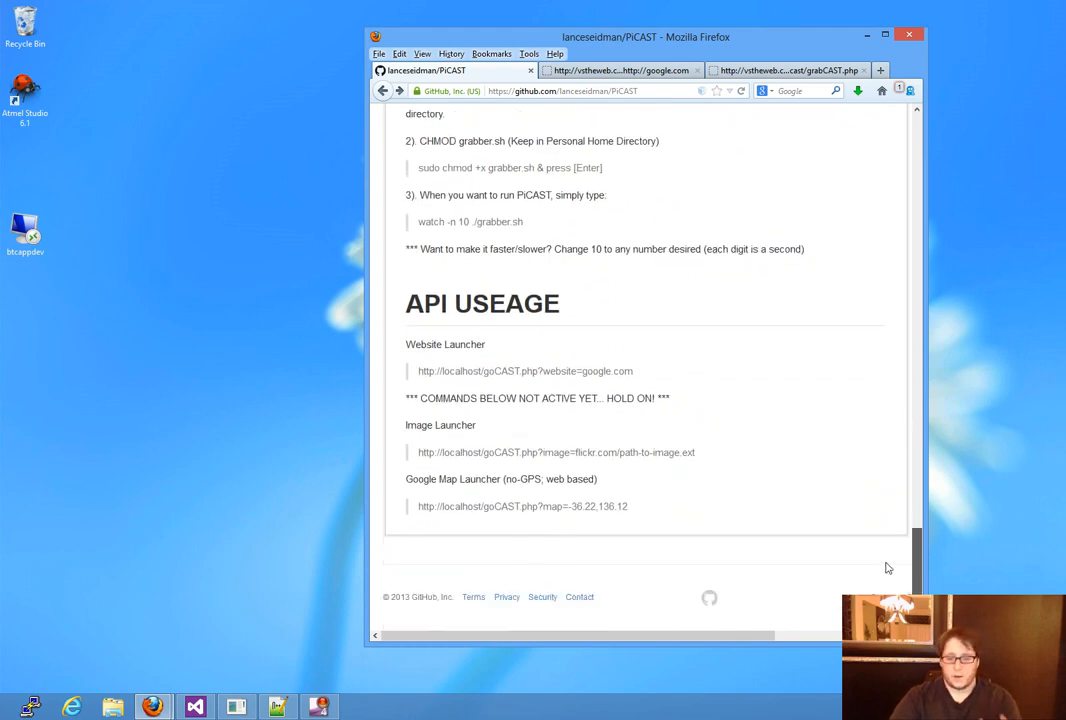
- Bring the goCAST.php website, image and map launcher example URLs fully into view
{"action": "scroll", "scroll_direction": "up", "scroll_amount": 3}
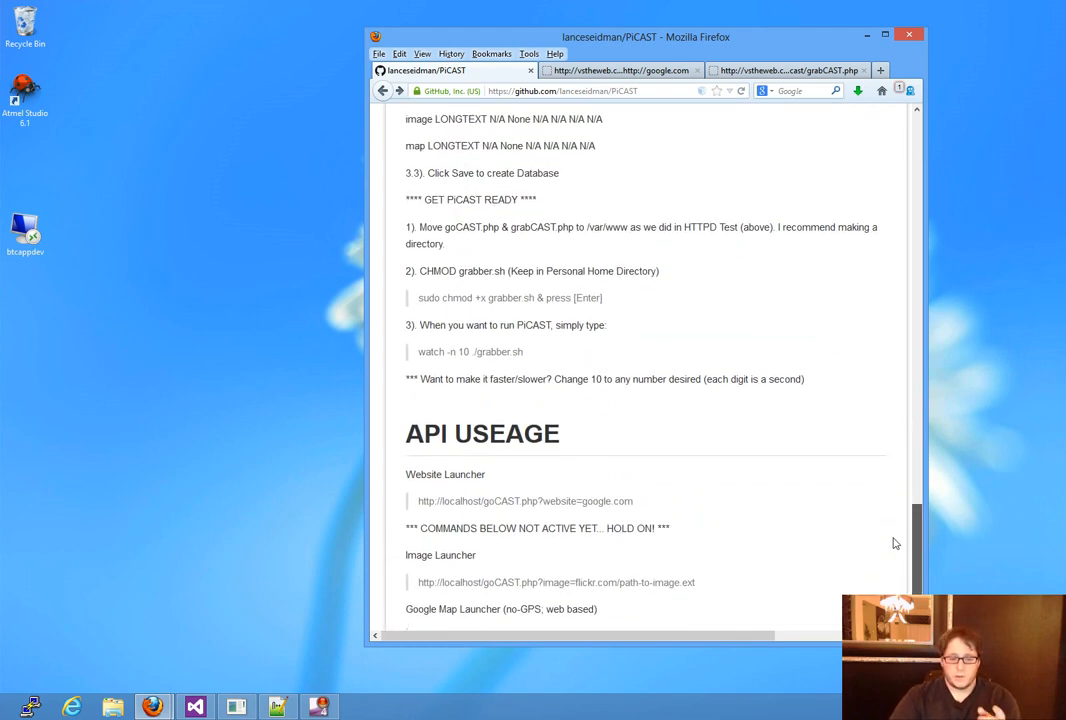
{"action": "scroll", "scroll_direction": "down", "scroll_amount": 3}
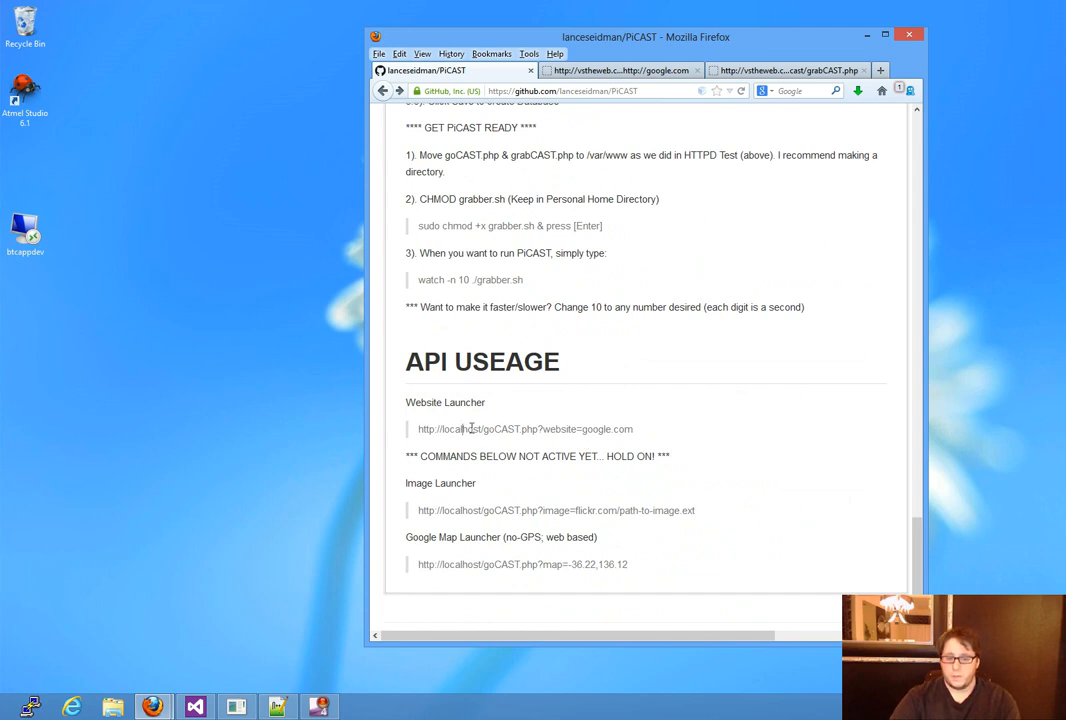
{"action": "mouse_move", "coordinate": [600, 444]}
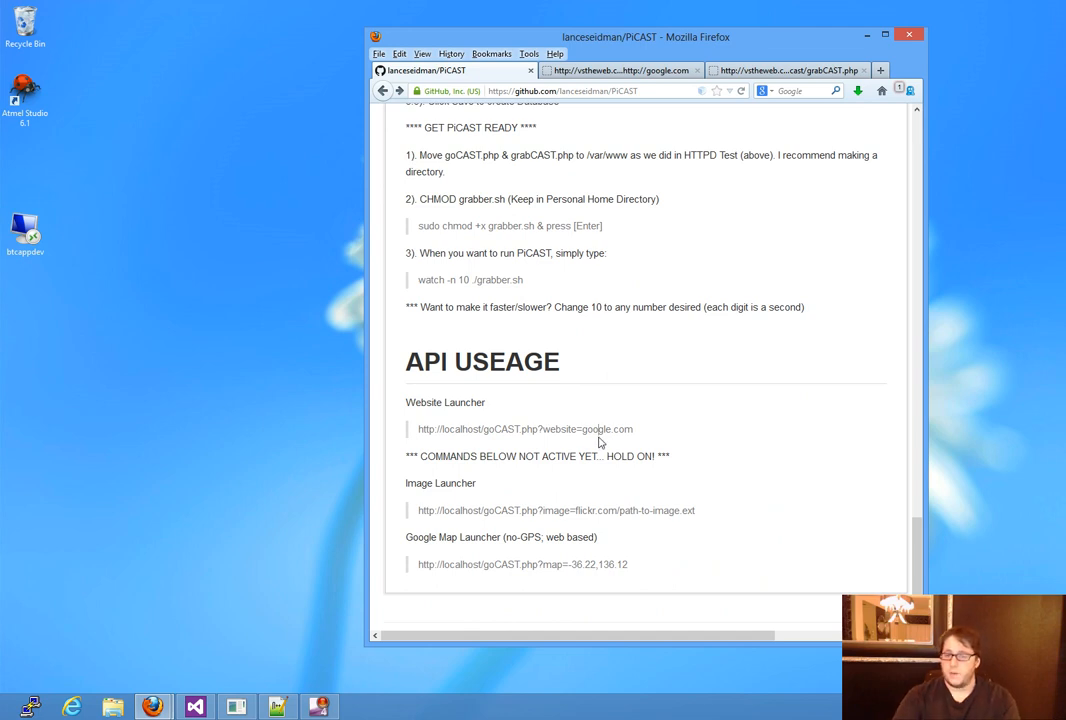
{"action": "mouse_move", "coordinate": [946, 540]}
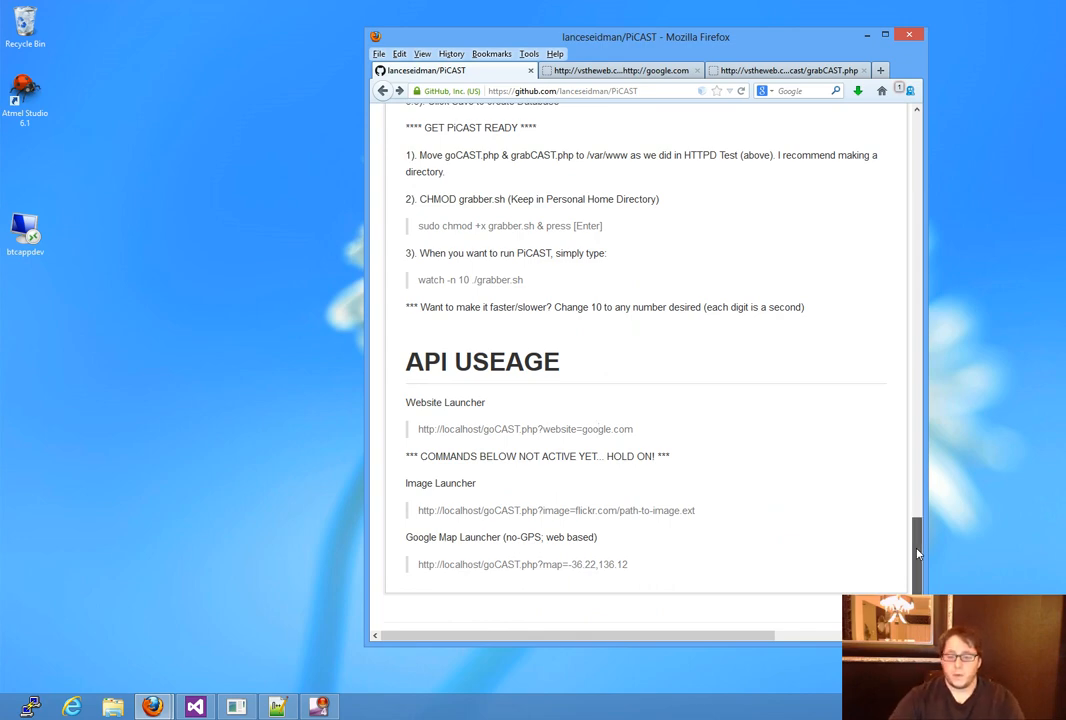
- Scroll back up the lanceseidman/PiCAST page to its description and file list
{"action": "scroll", "scroll_direction": "up", "scroll_amount": 3}
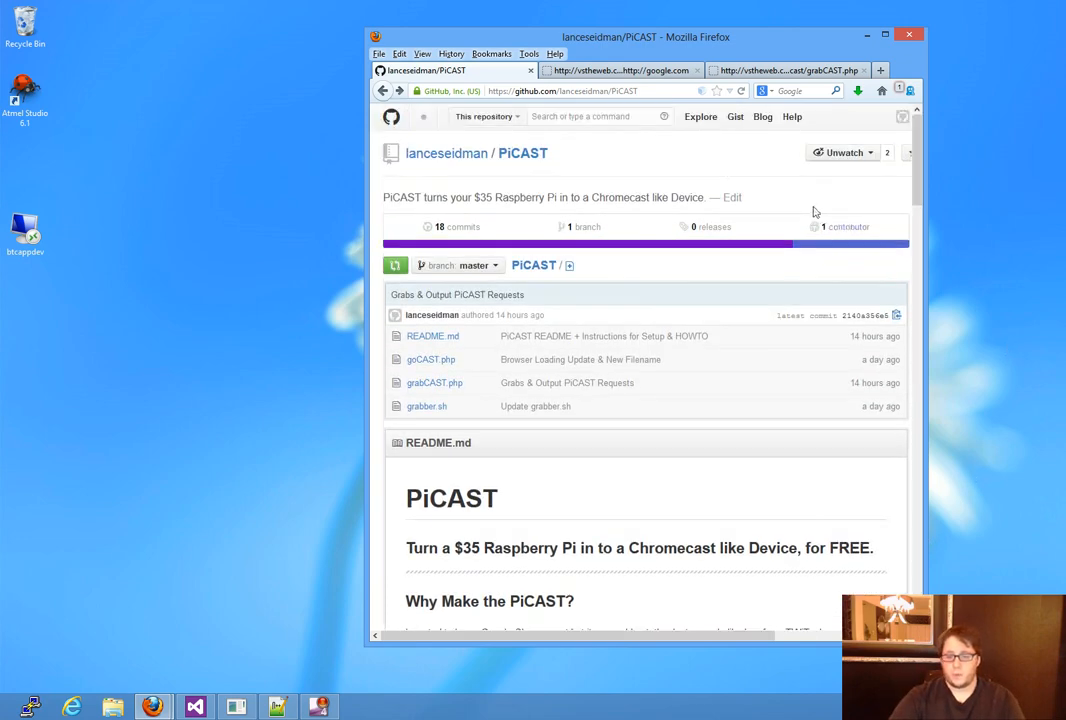
{"action": "mouse_move", "coordinate": [800, 190]}
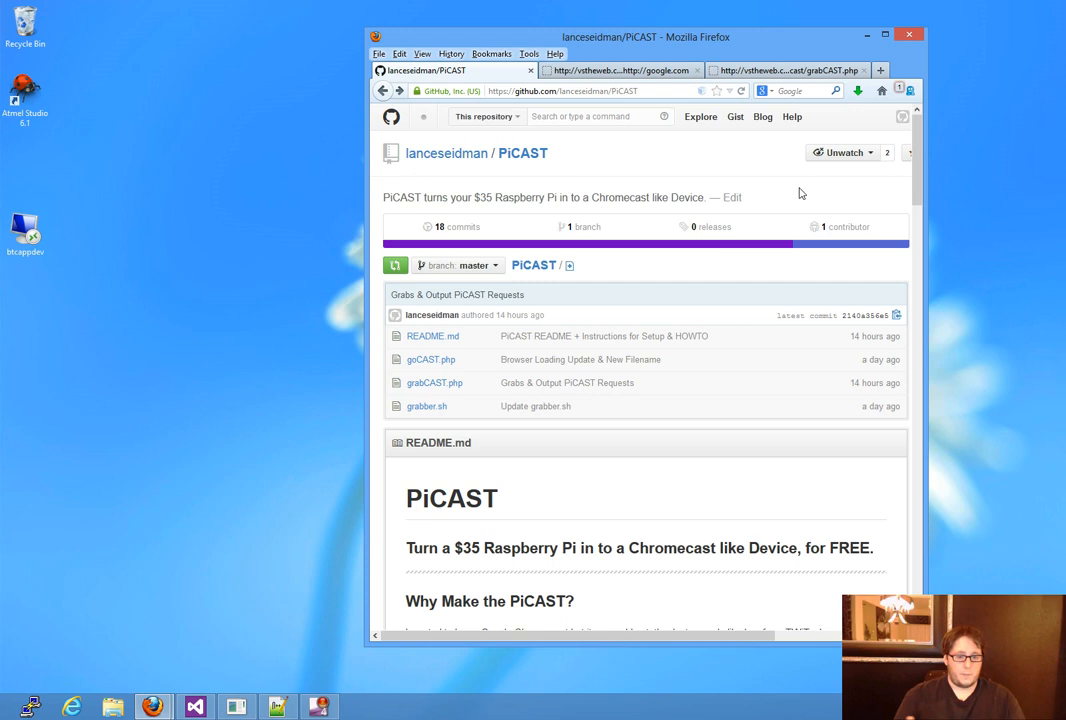
{"action": "mouse_move", "coordinate": [800, 282]}
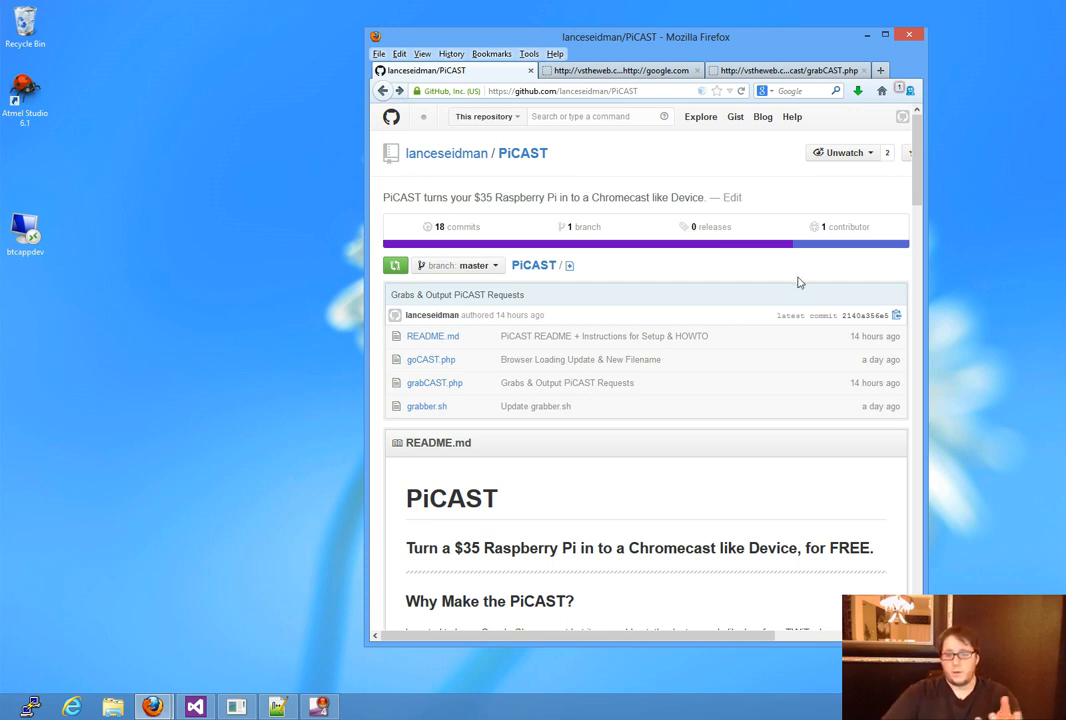
{"action": "mouse_move", "coordinate": [796, 280]}
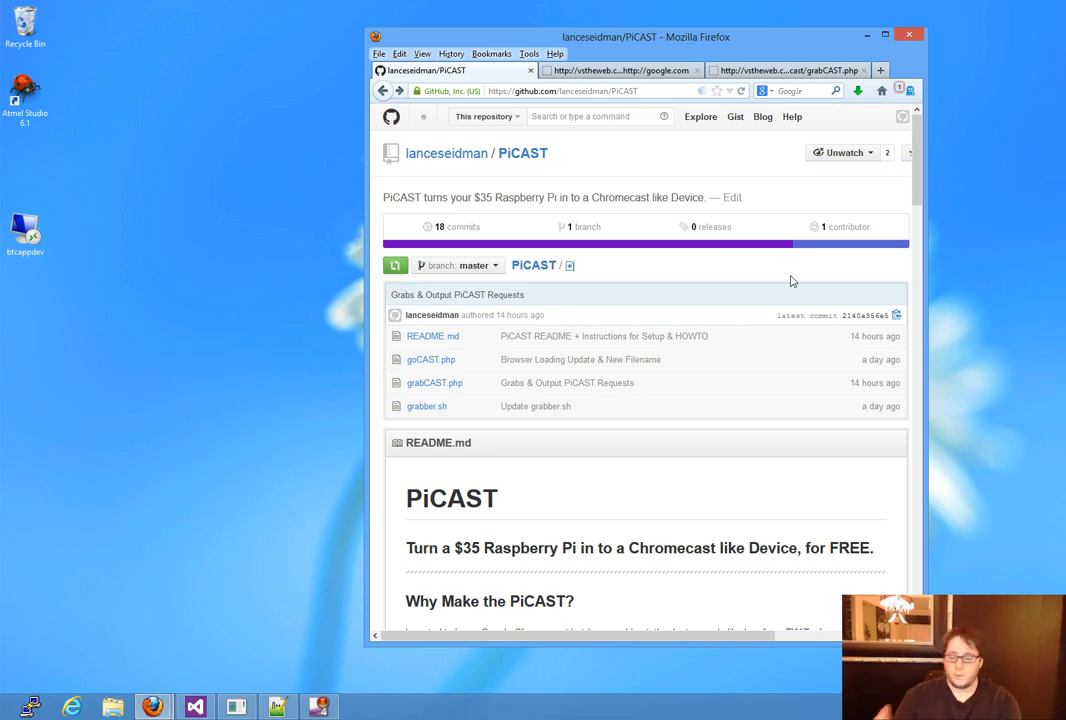
{"action": "mouse_move", "coordinate": [750, 268]}
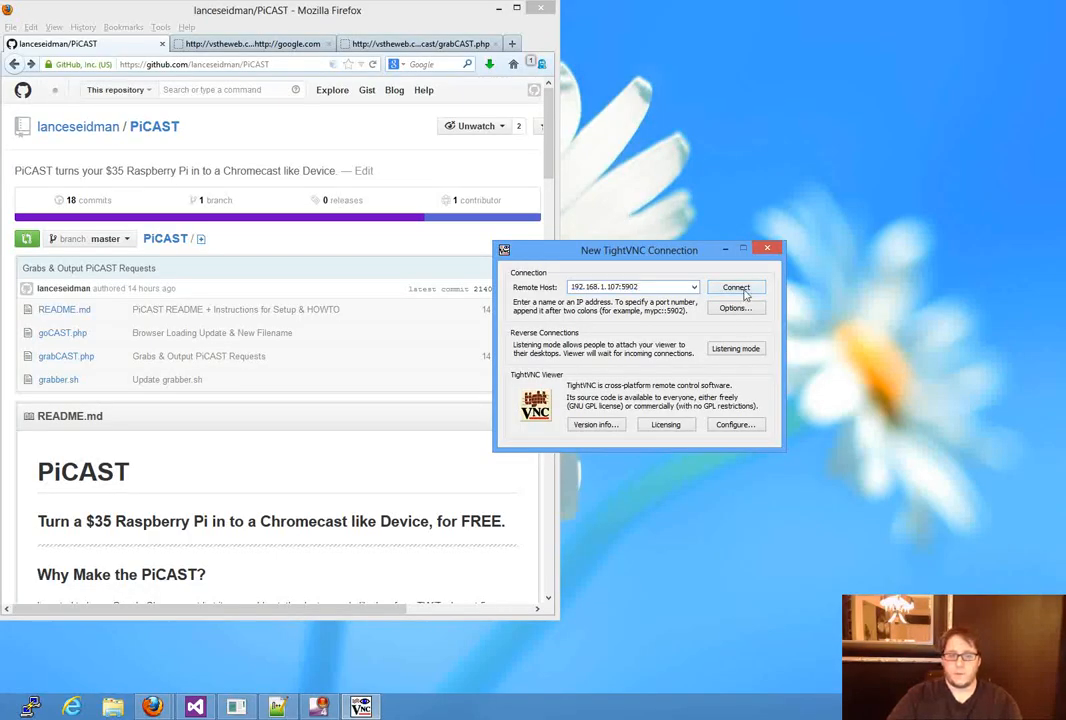
- Authenticate in the Vnc Authentication dialog to show the Pi desktop with its terminal
{"action": "left_click", "coordinate": [736, 288]}
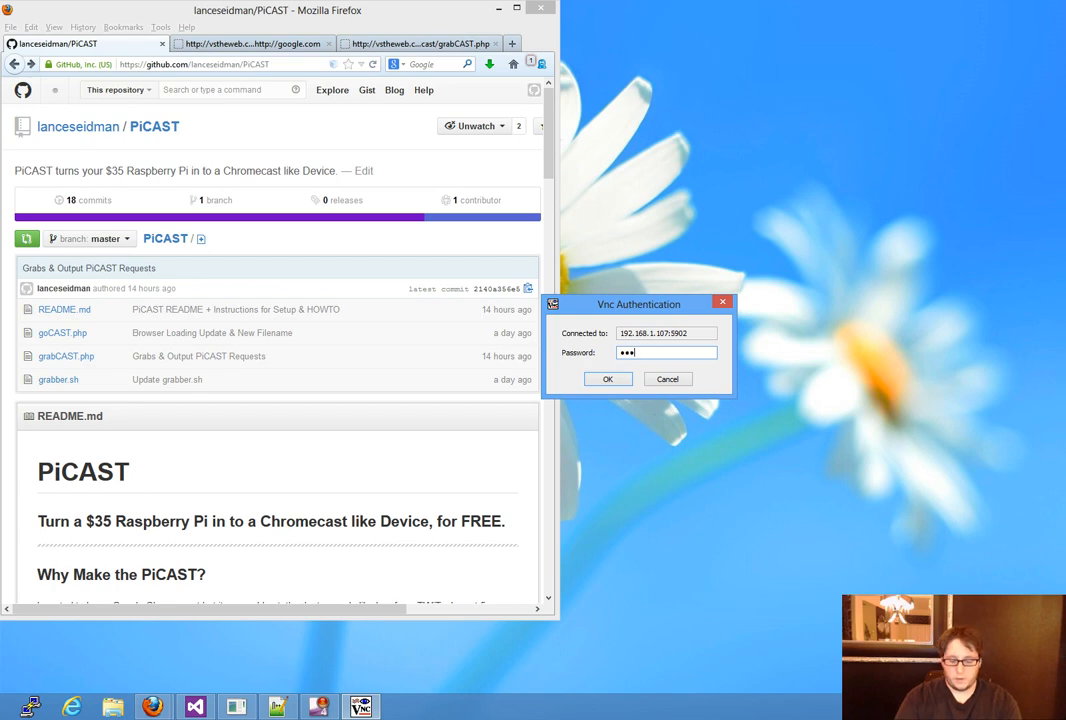
{"action": "left_click", "coordinate": [608, 380]}
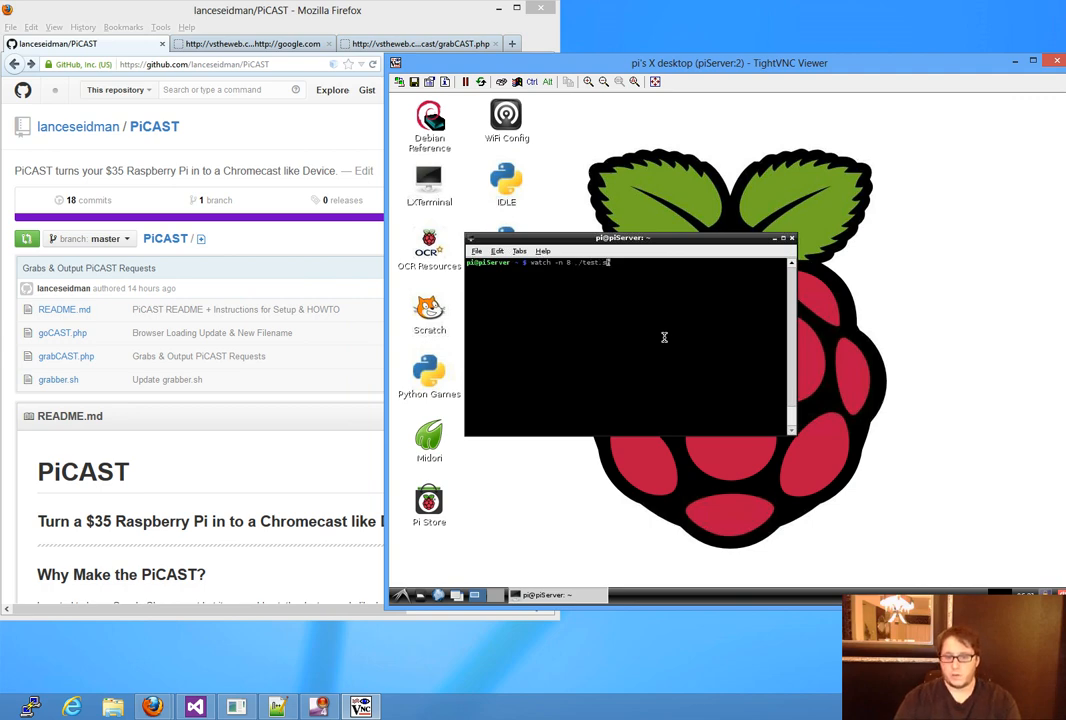
- Run the PiCAST .sh start script in the Pi terminal so its output begins refreshing
{"action": "type", "text": "sh"}
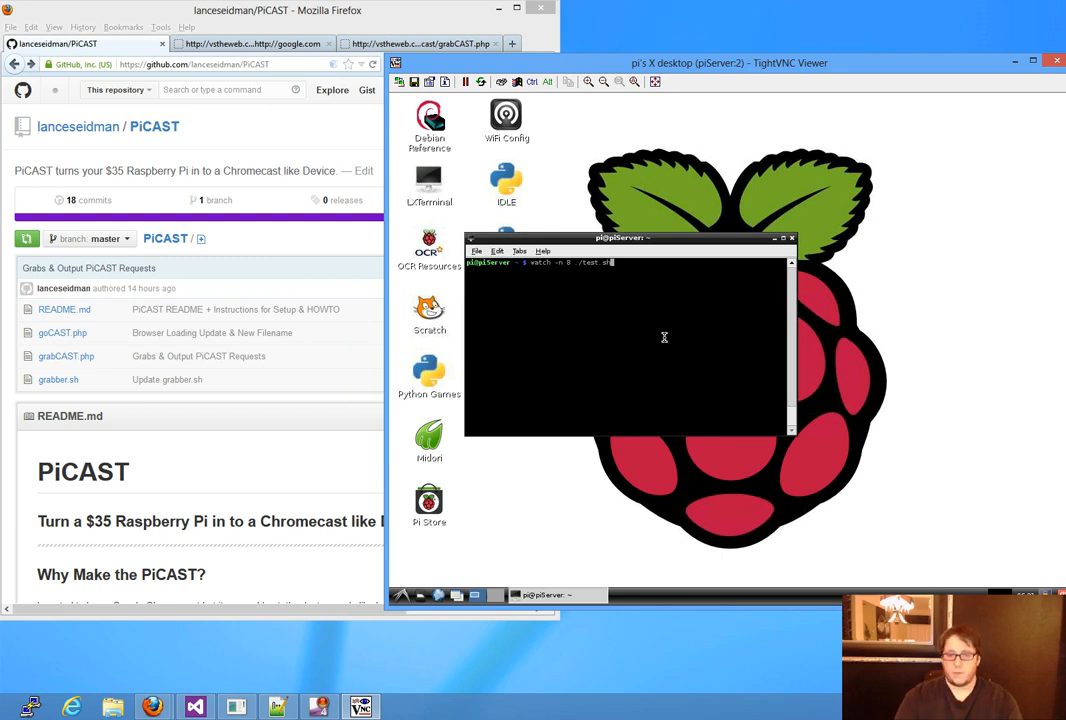
{"action": "key", "text": "Return"}
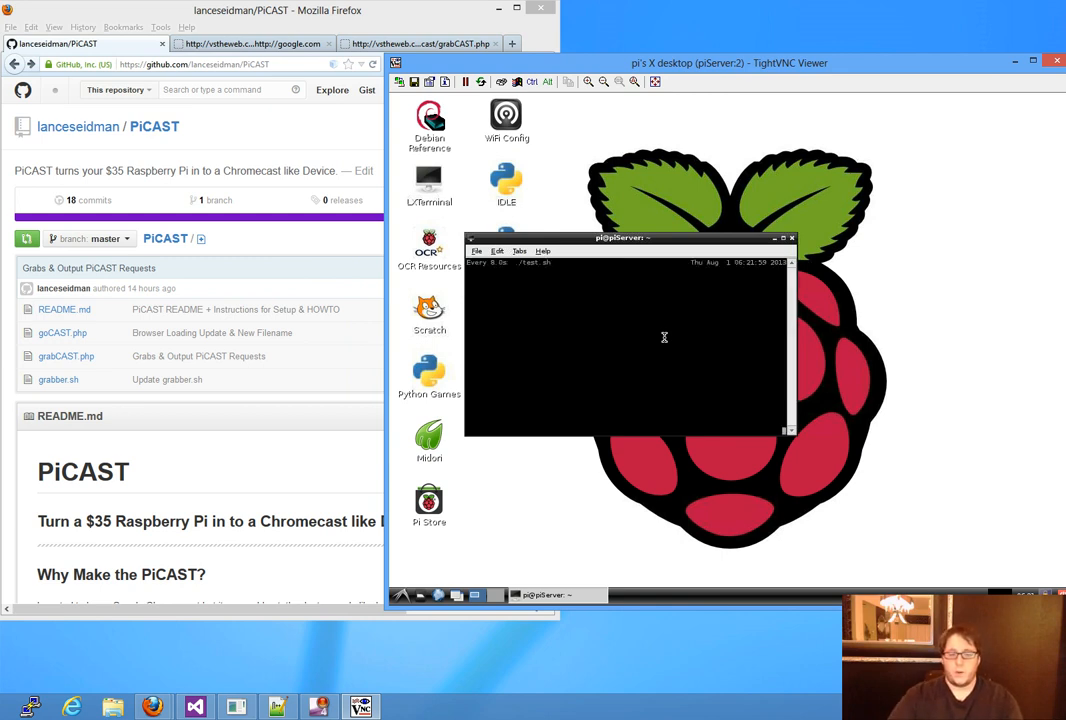
{"action": "mouse_move", "coordinate": [584, 280]}
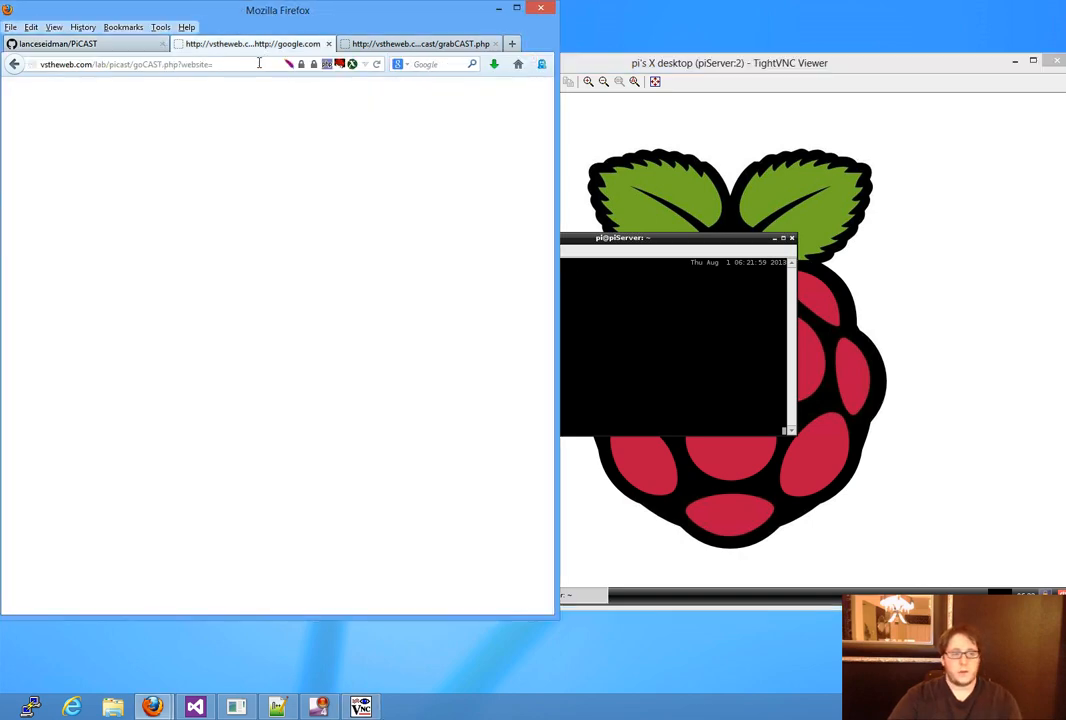
- Request goCAST.php?website=google.com from Firefox so the Pi shows the Google homepage
{"action": "left_click", "coordinate": [258, 62]}
{"action": "type", "text": "google.com"}
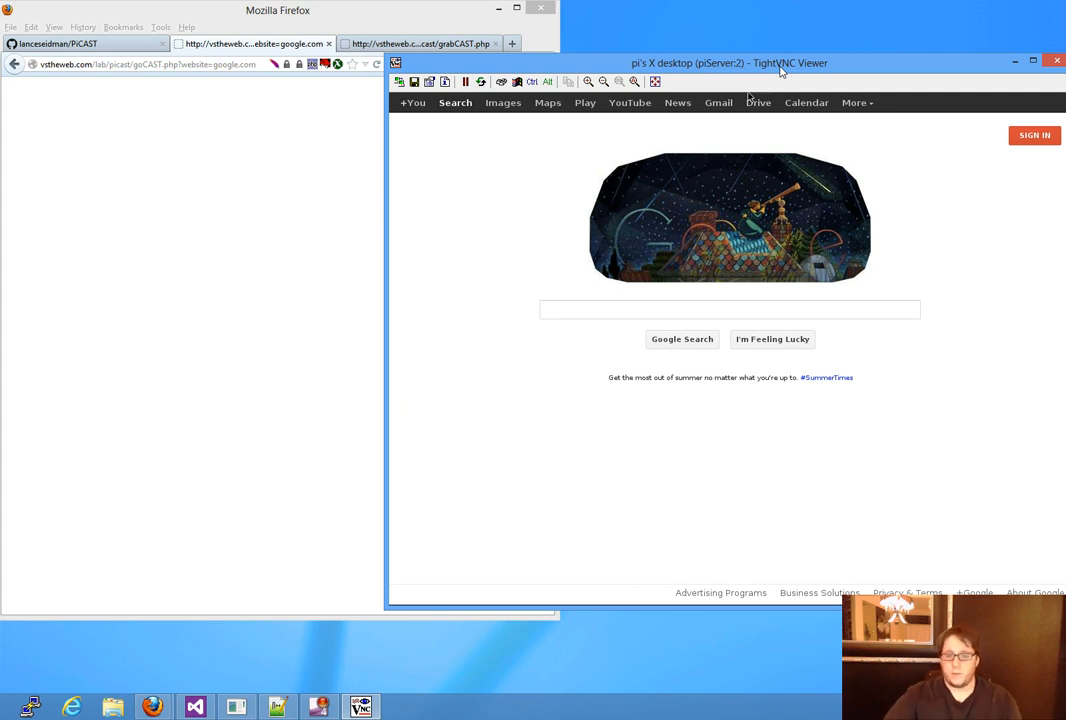
- Close the Google browser on the Pi, revealing the desktop and the terminal's new output
{"action": "left_click", "coordinate": [728, 308]}
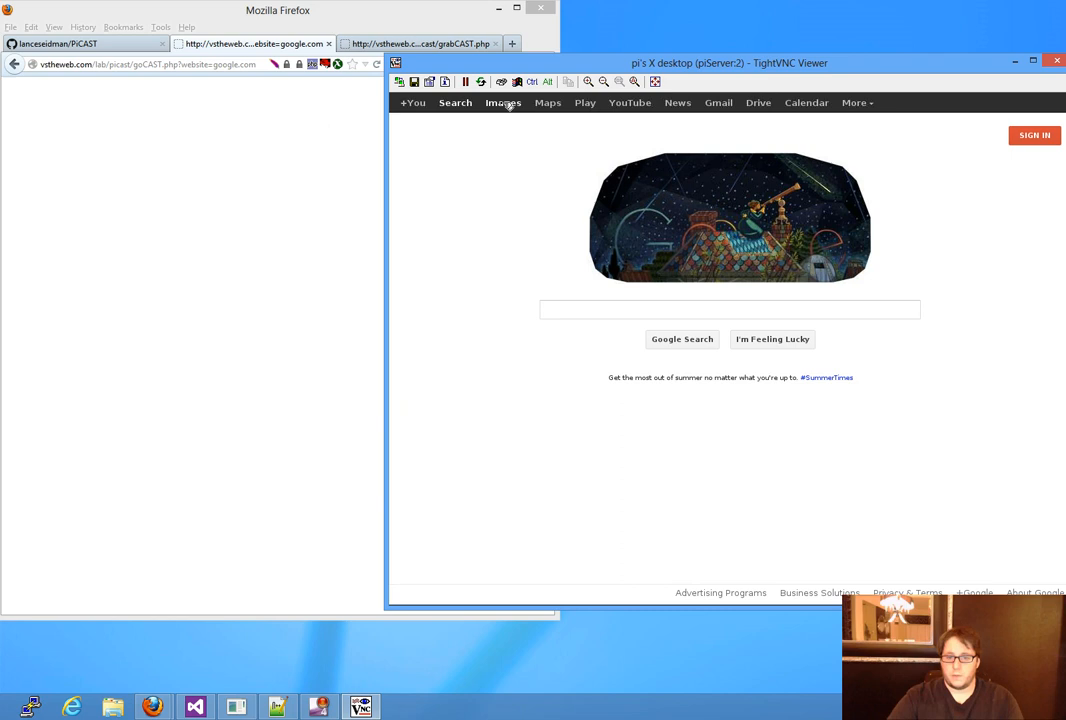
{"action": "left_click", "coordinate": [504, 102]}
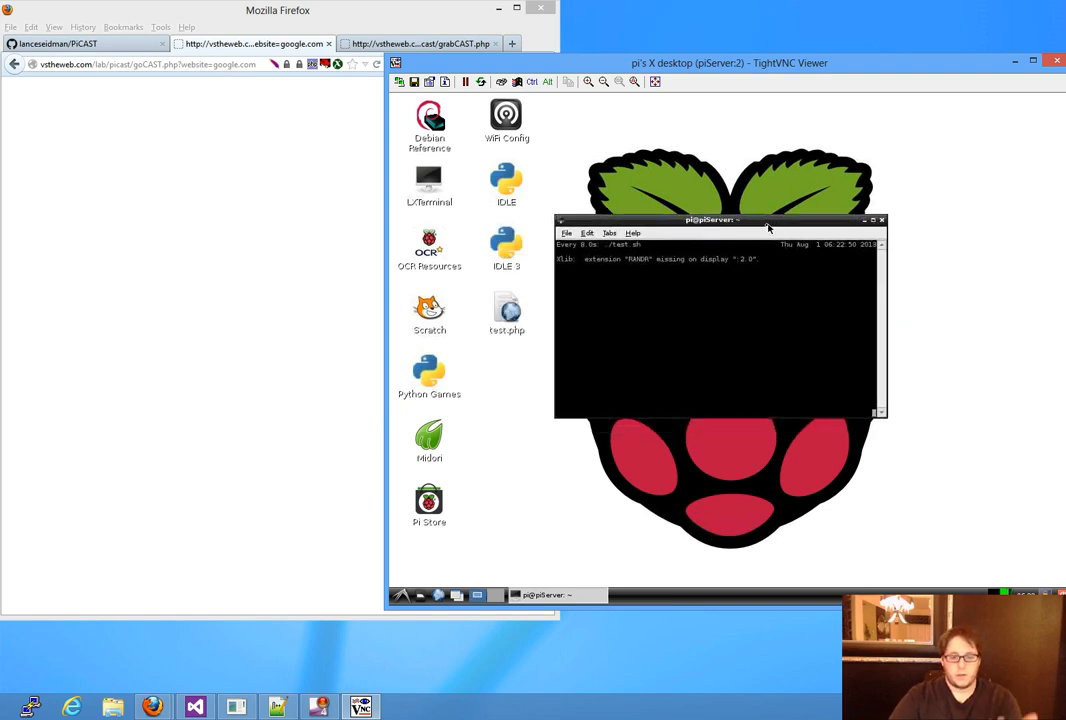
{"action": "mouse_move", "coordinate": [672, 244]}
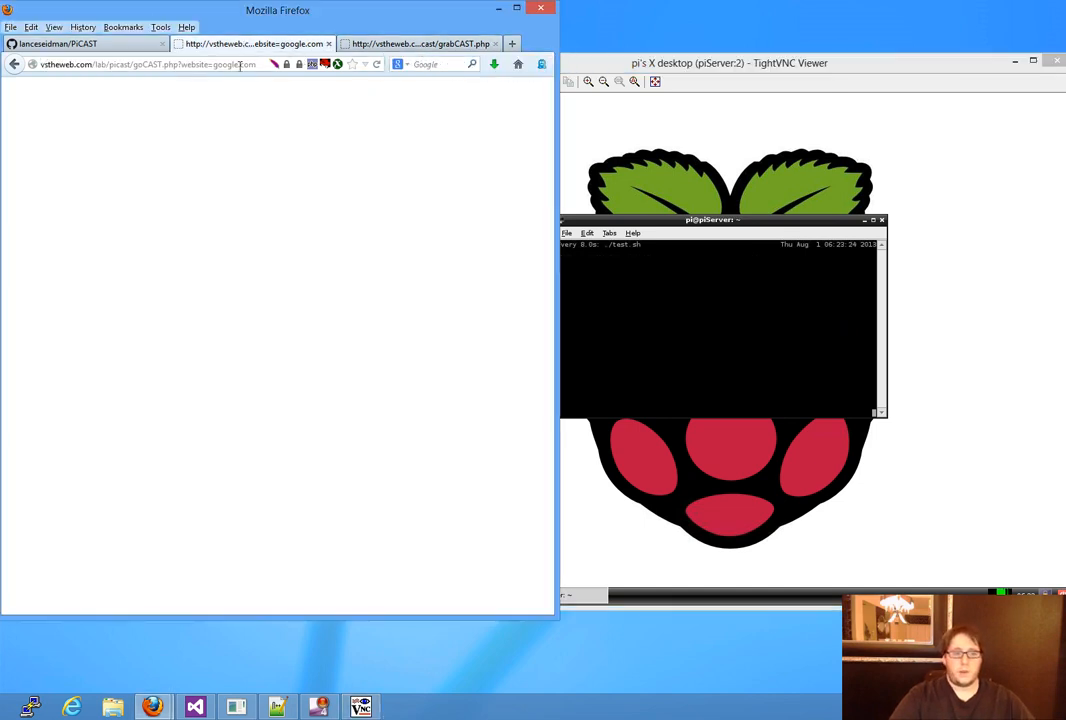
{"action": "left_click", "coordinate": [430, 44]}
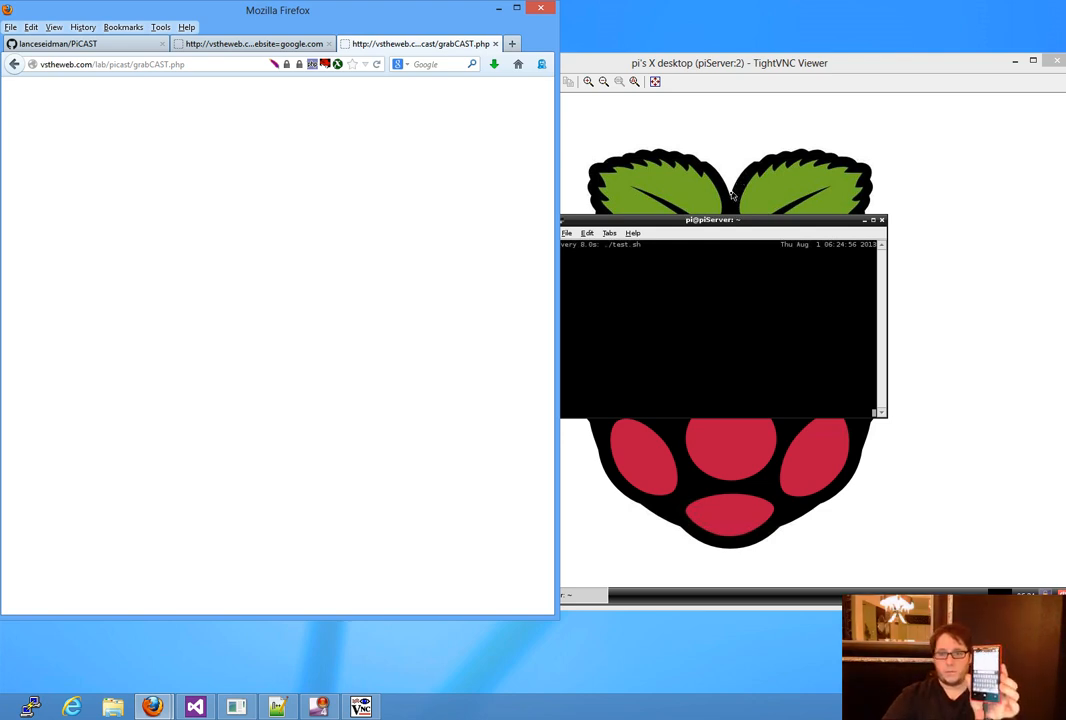
{"action": "mouse_move", "coordinate": [796, 114]}
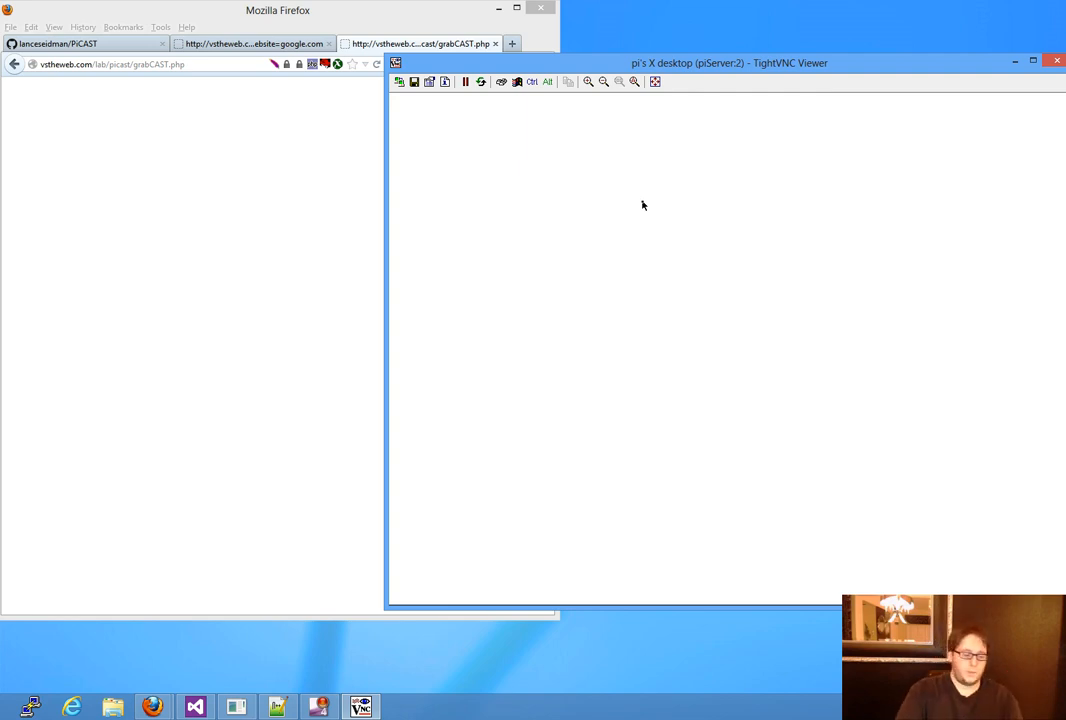
{"action": "mouse_move", "coordinate": [644, 248]}
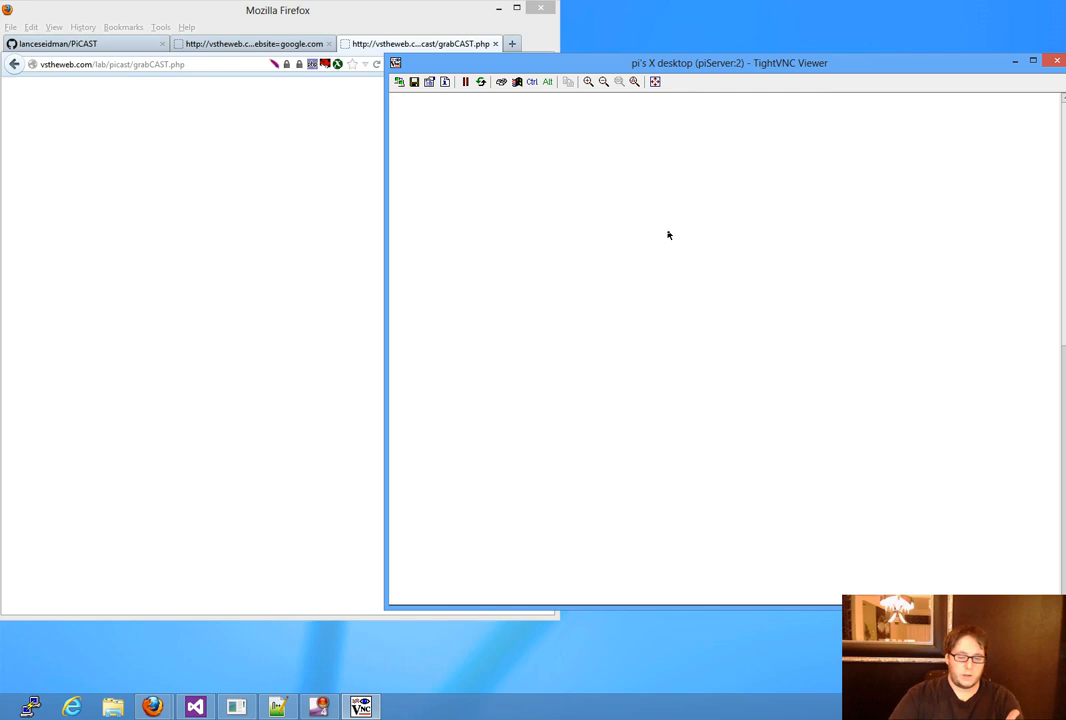
{"action": "mouse_move", "coordinate": [796, 316]}
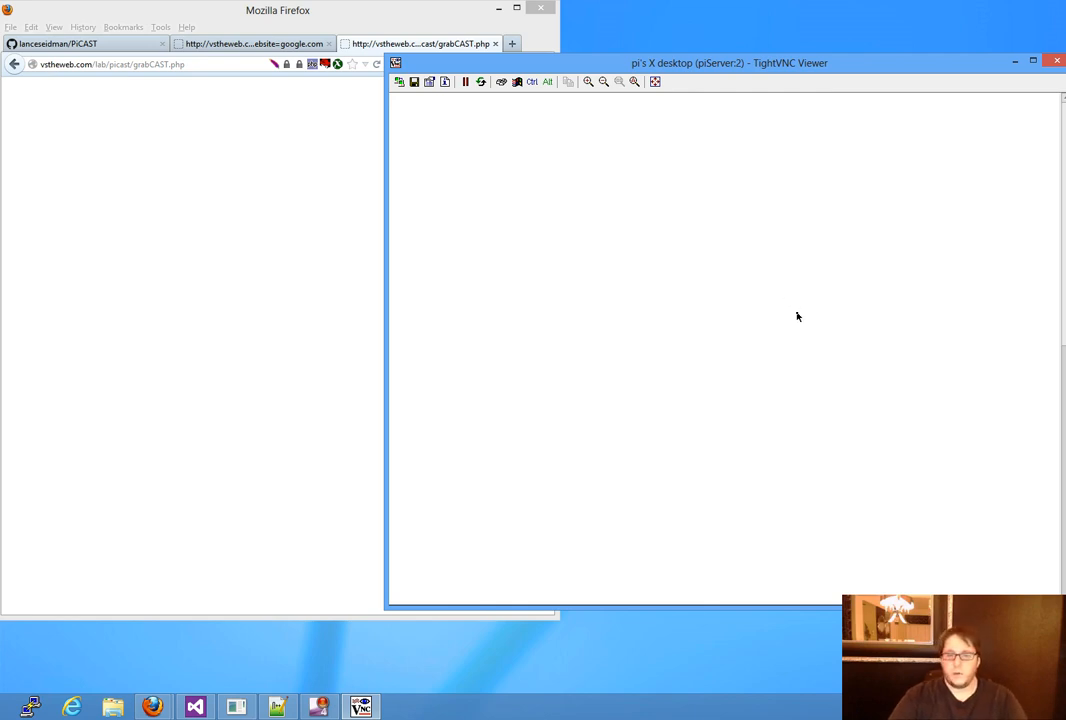
{"action": "mouse_move", "coordinate": [750, 280]}
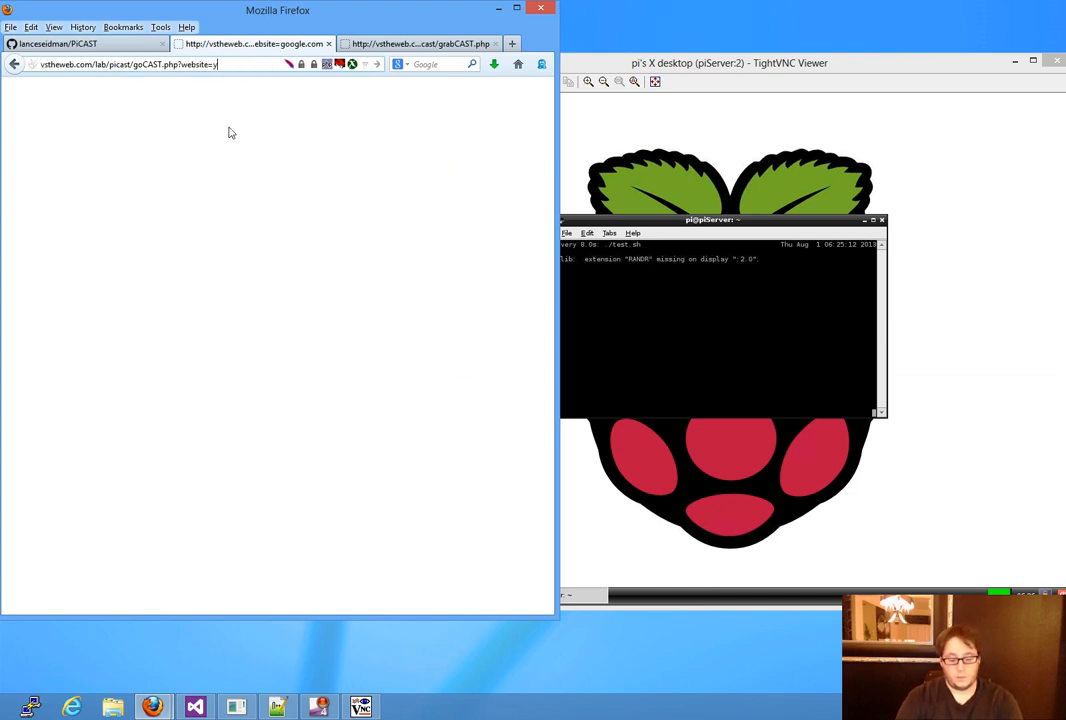
- Change the goCAST.php website parameter to youtube.com so the Pi shows YouTube
{"action": "type", "text": "outube.com"}
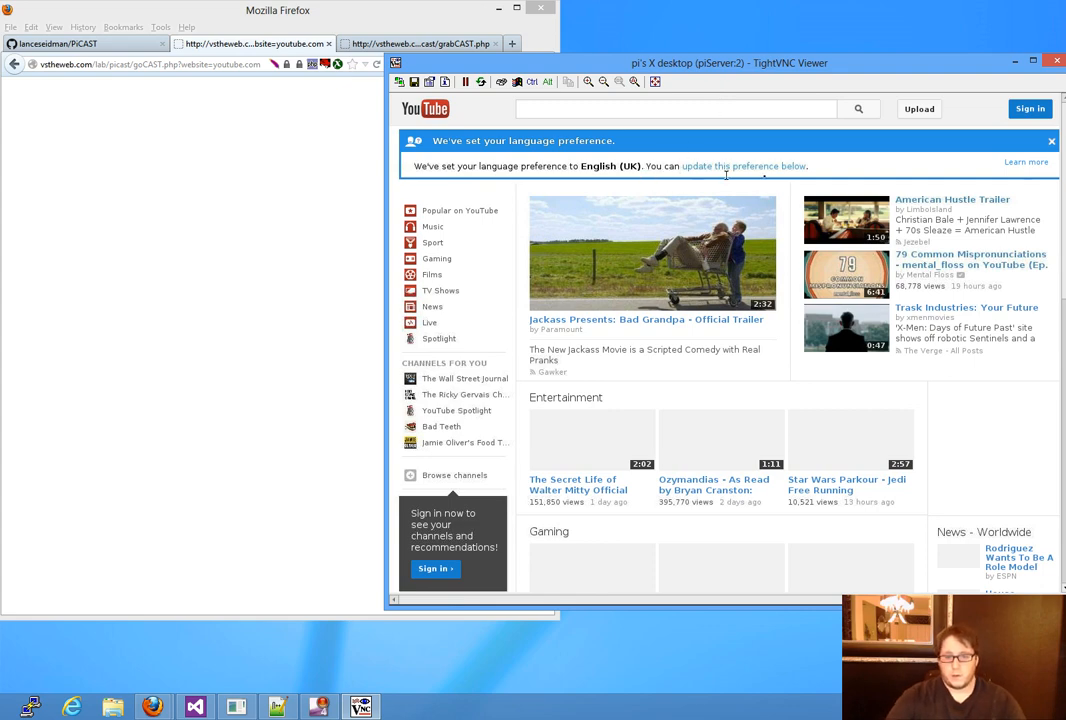
{"action": "mouse_move", "coordinate": [824, 176]}
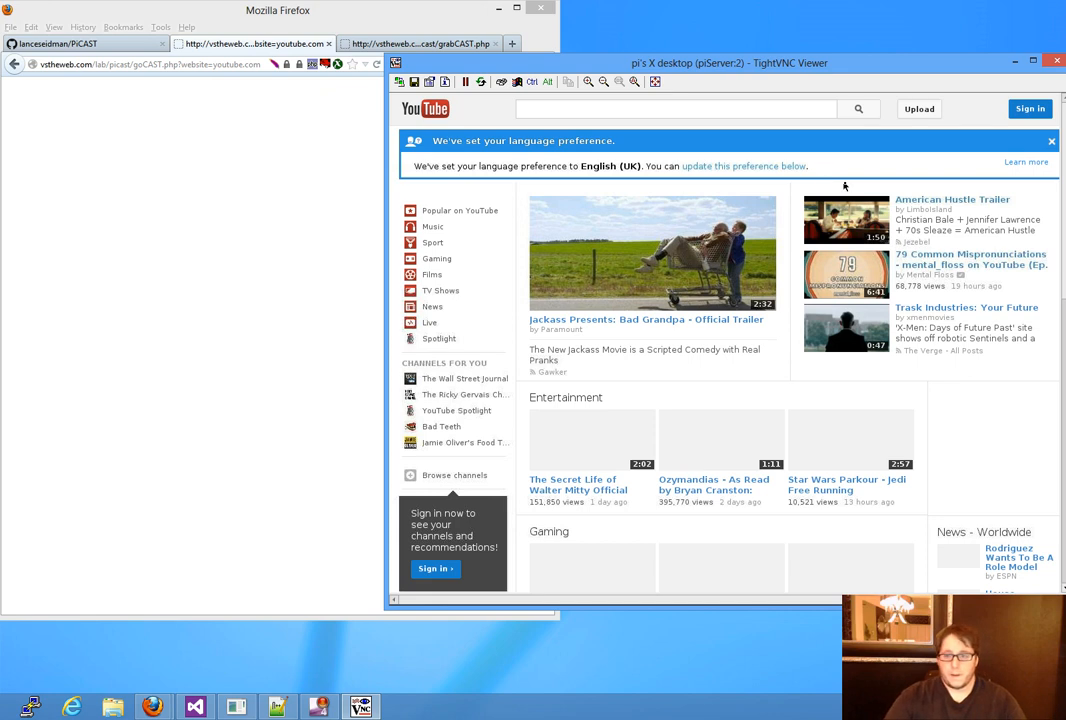
{"action": "mouse_move", "coordinate": [1020, 238]}
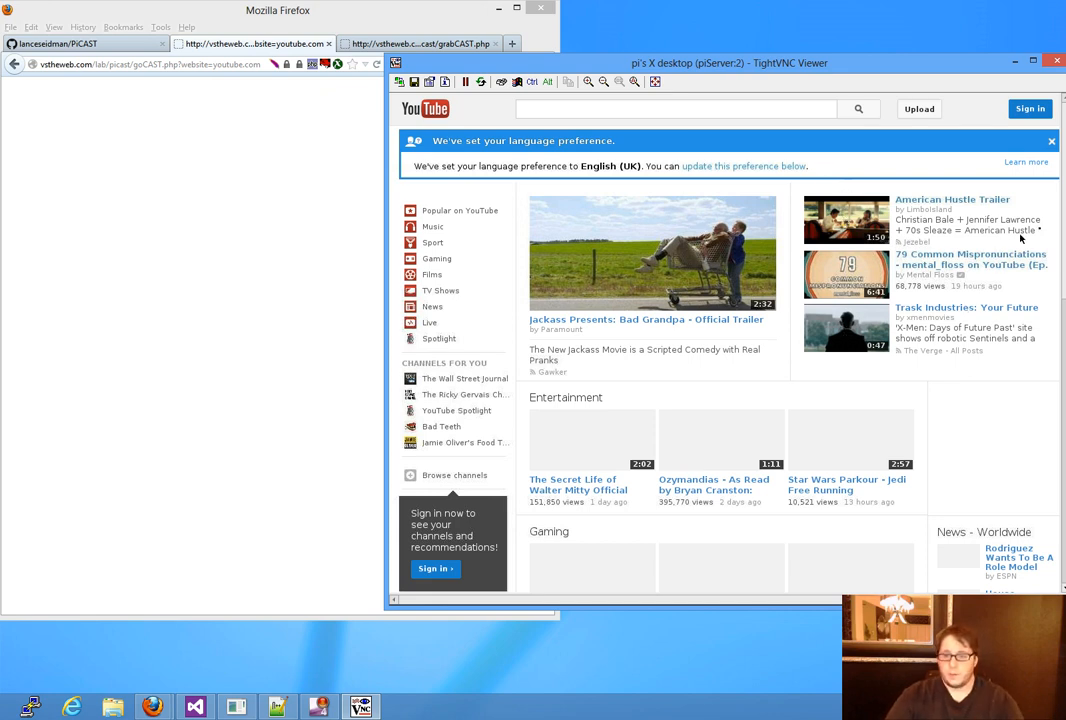
{"action": "mouse_move", "coordinate": [844, 184]}
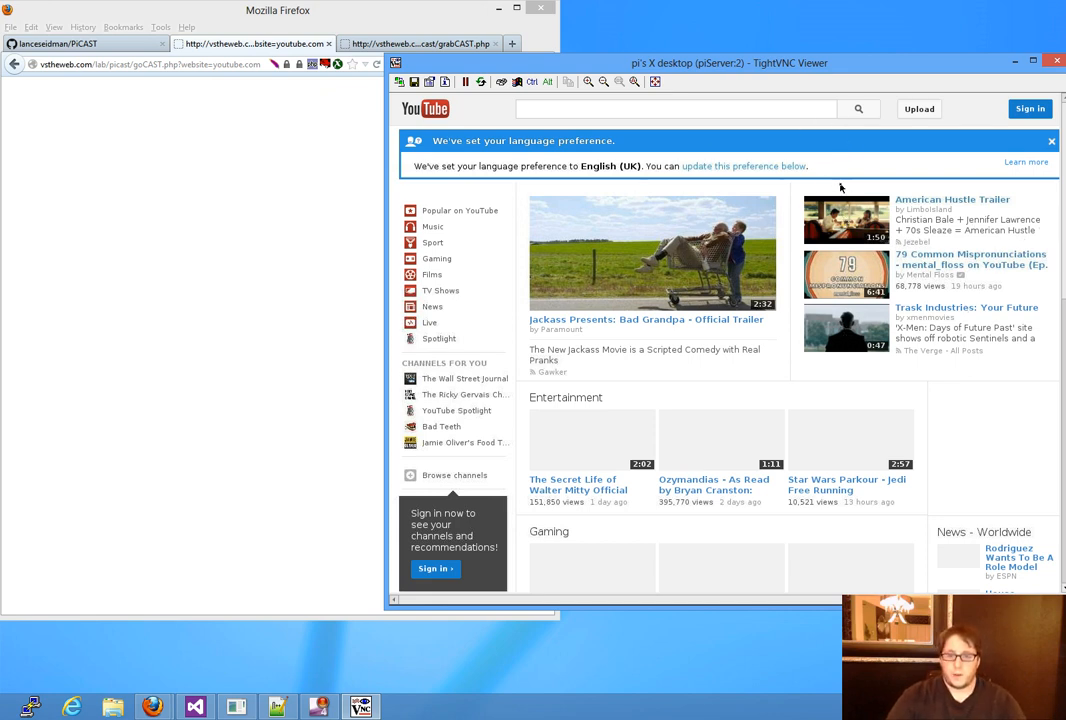
{"action": "mouse_move", "coordinate": [862, 168]}
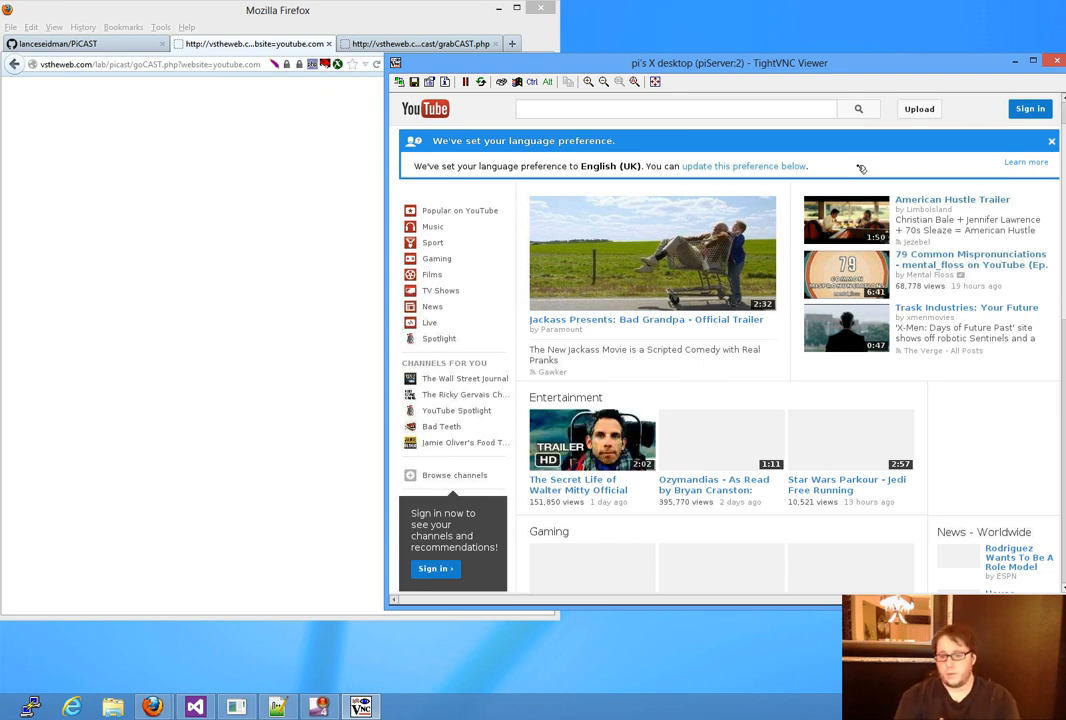
{"action": "scroll", "scroll_direction": "down", "scroll_amount": 3}
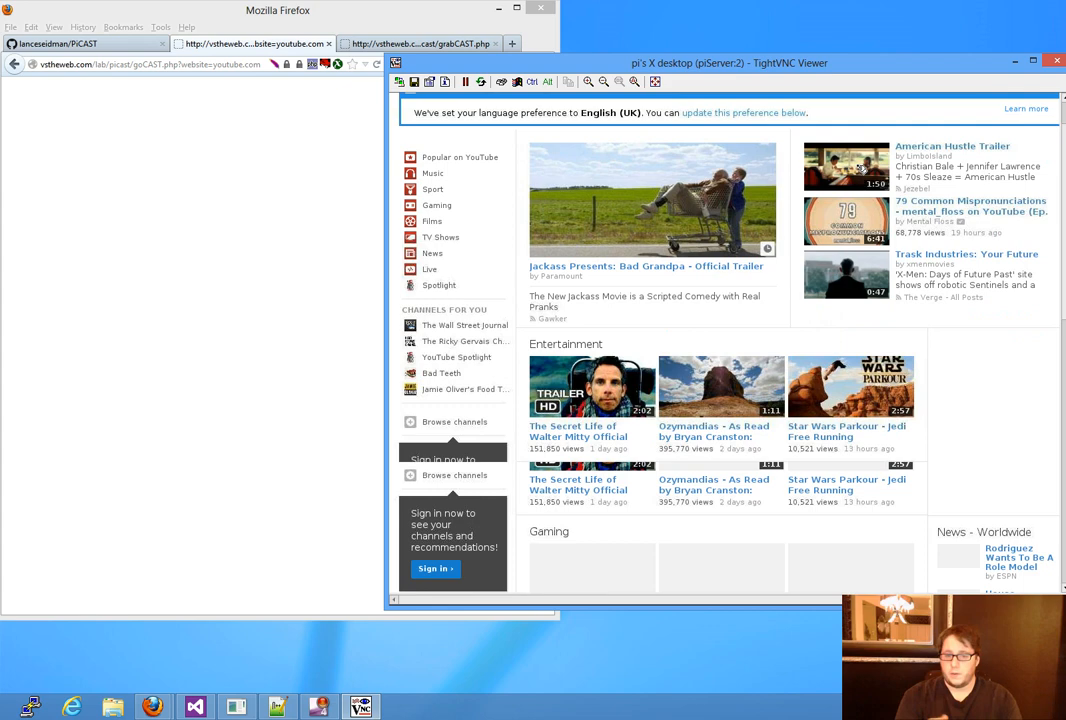